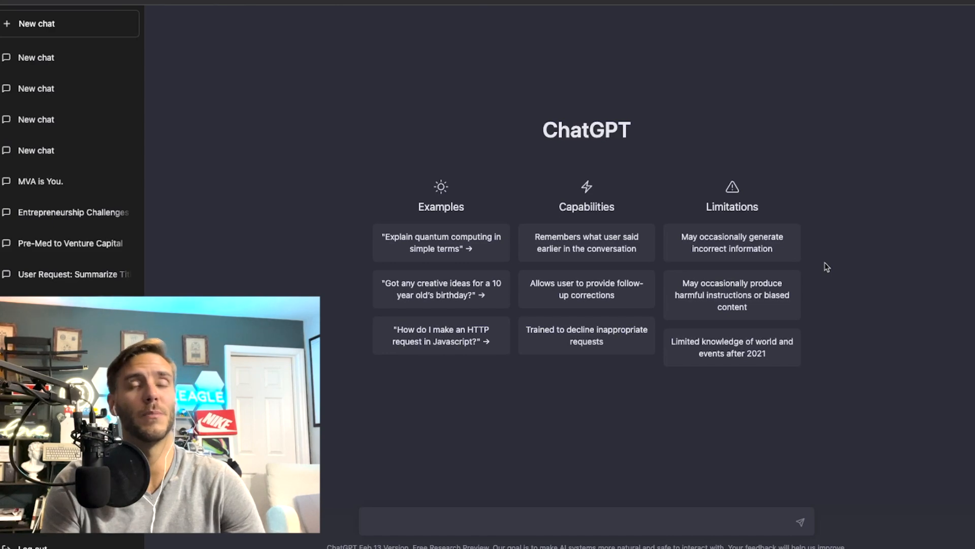
mouse_move(787, 260)
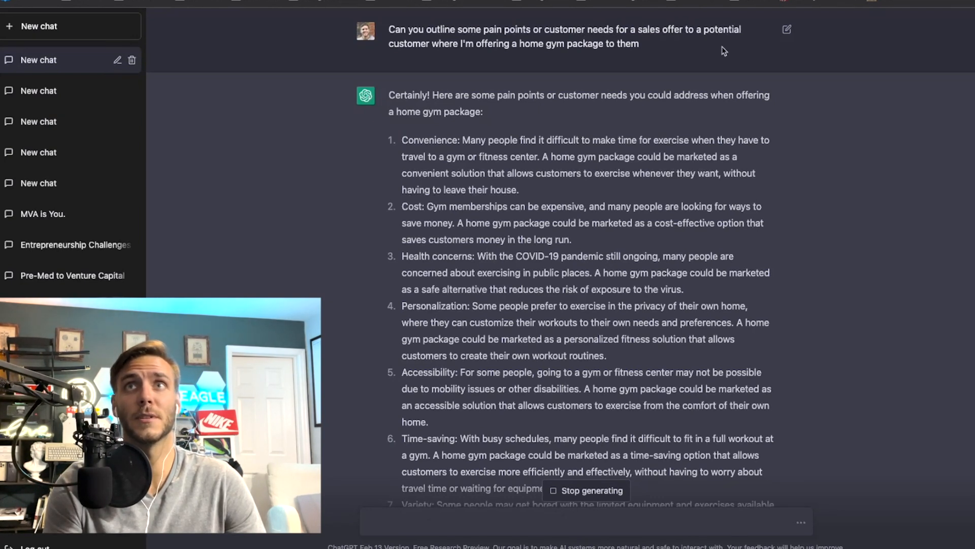
mouse_move(626, 67)
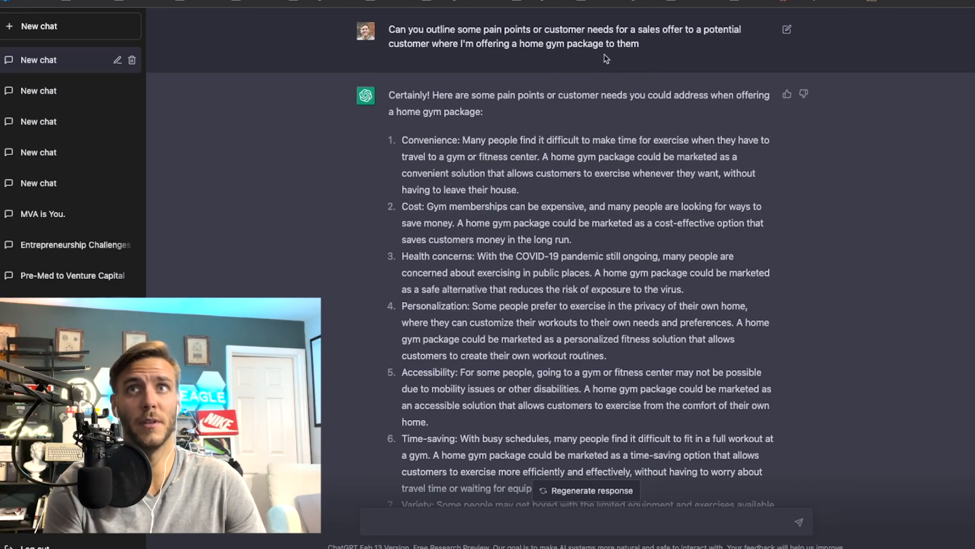
Scroll through ChatGPT's seven-point list of customer pain points for a home gym offer.
scroll("down", 3)
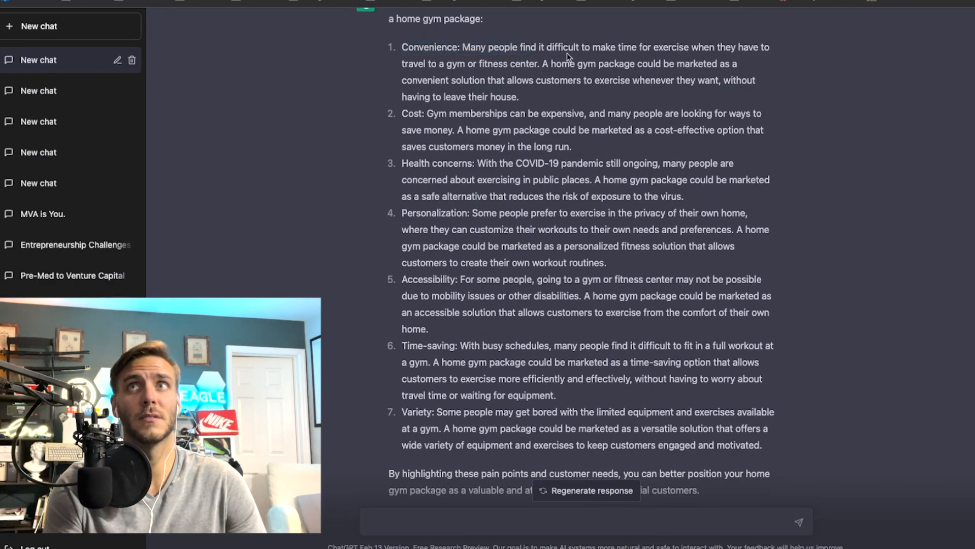
mouse_move(599, 58)
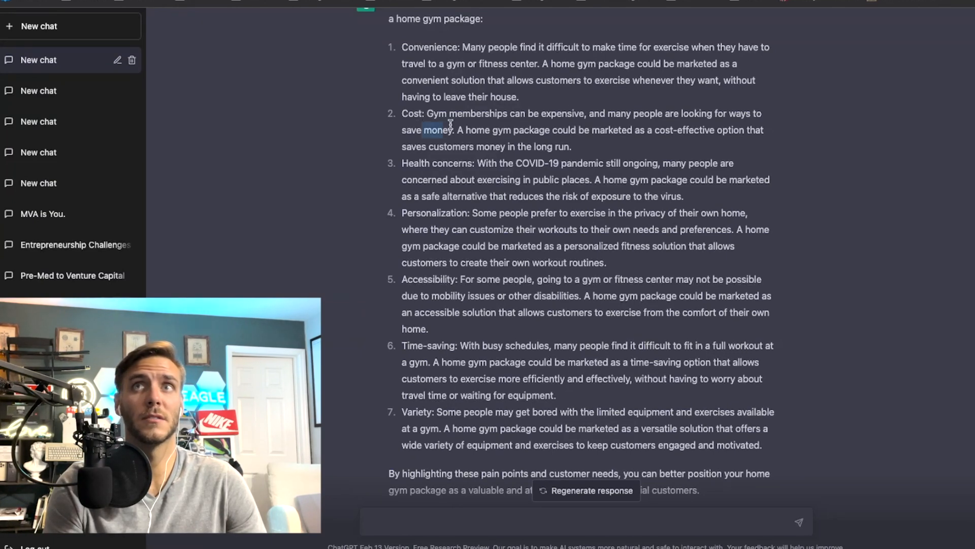
scroll("down", 3)
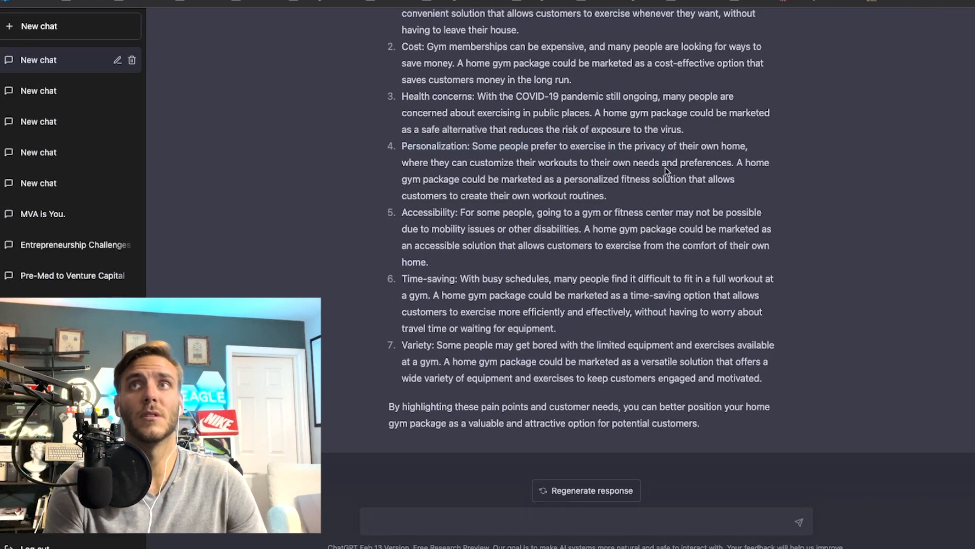
mouse_move(557, 193)
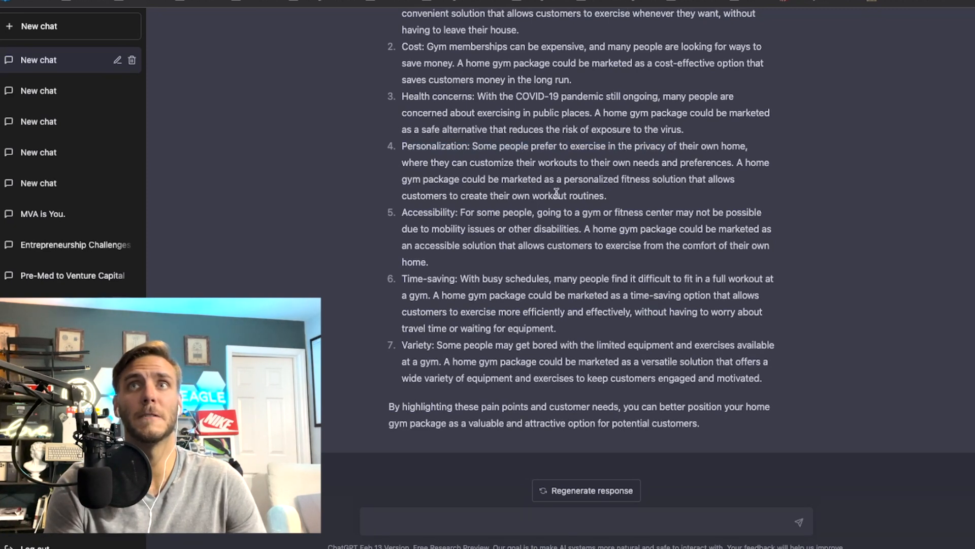
mouse_move(532, 222)
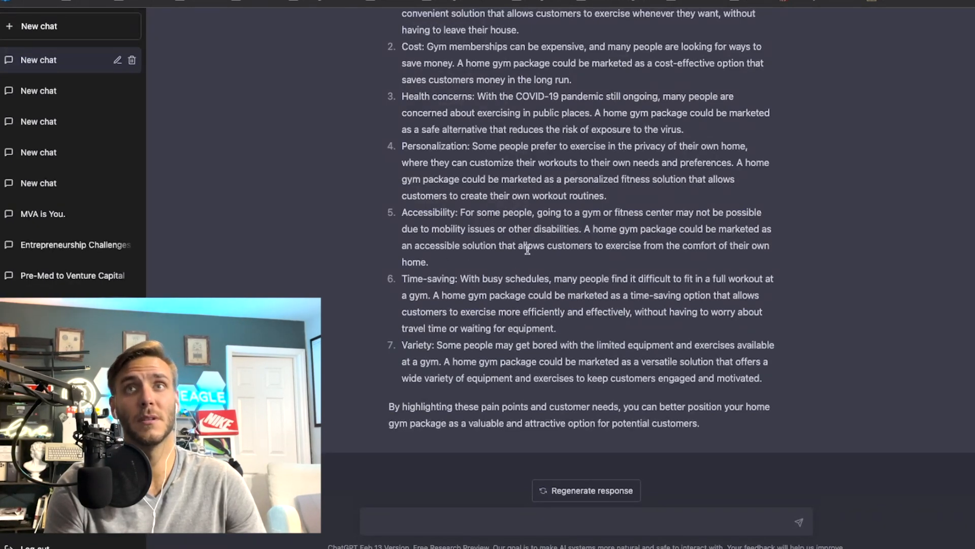
mouse_move(683, 338)
type("Outline the benefits of a home gym package to a potential customer for me trying to sell them on purchasing the home gym package")
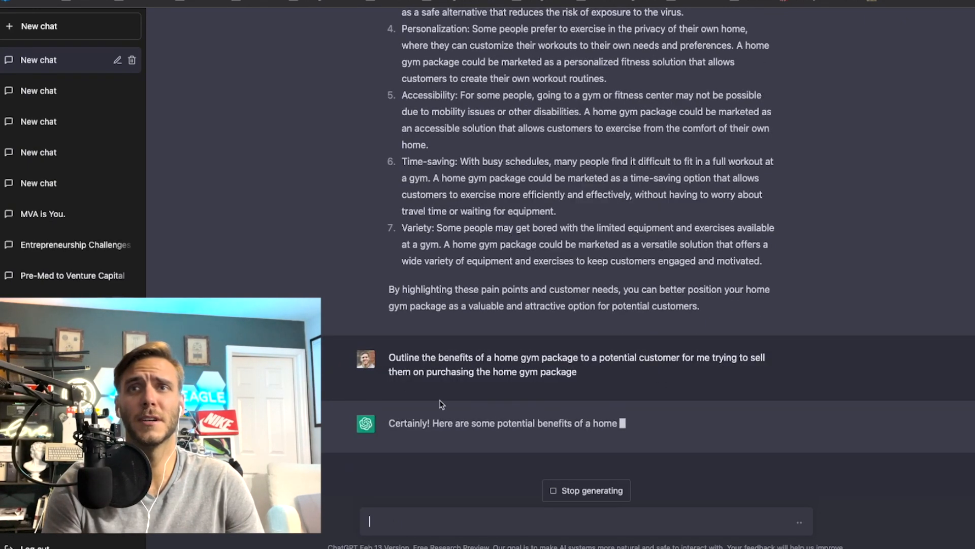
Scroll through ChatGPT's seven-point list of home gym package benefits to pitch.
scroll("down", 3)
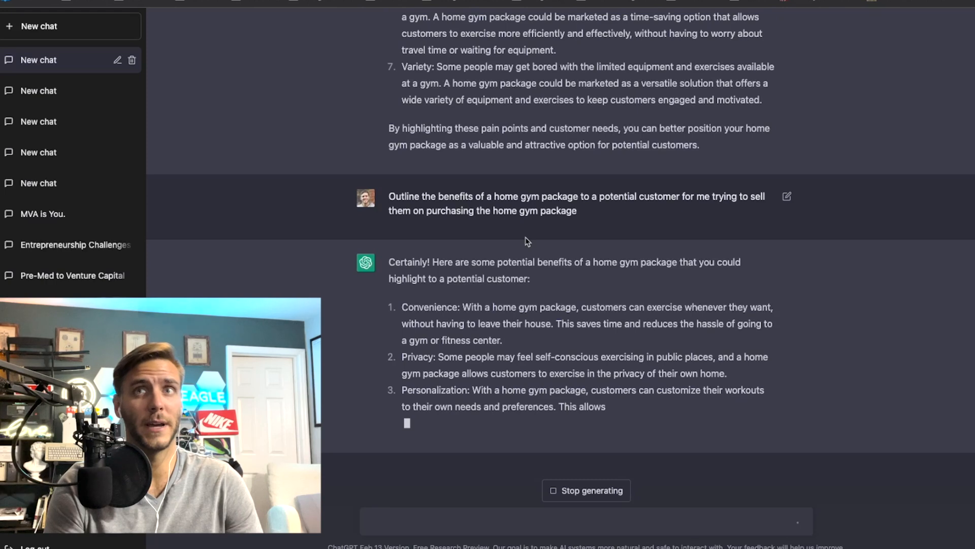
scroll("down", 3)
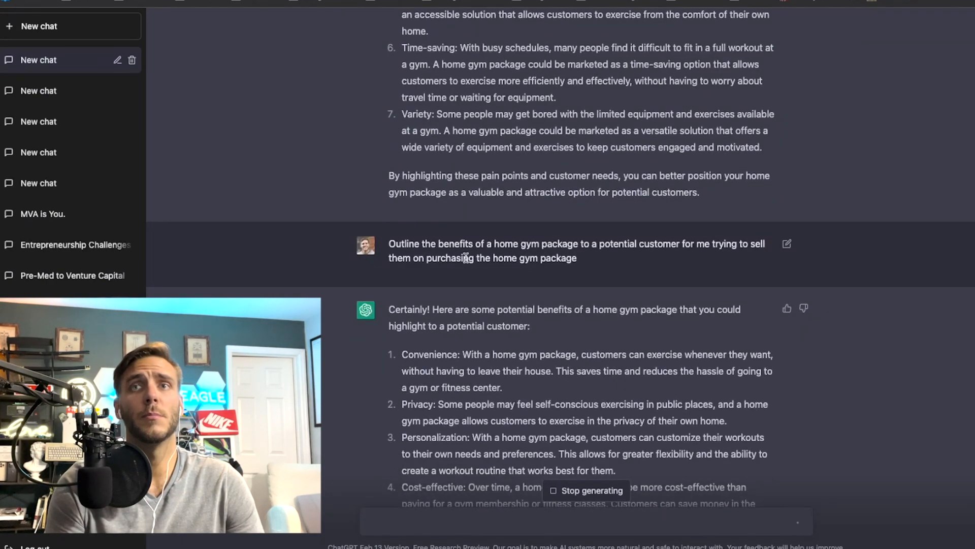
scroll("up", 3)
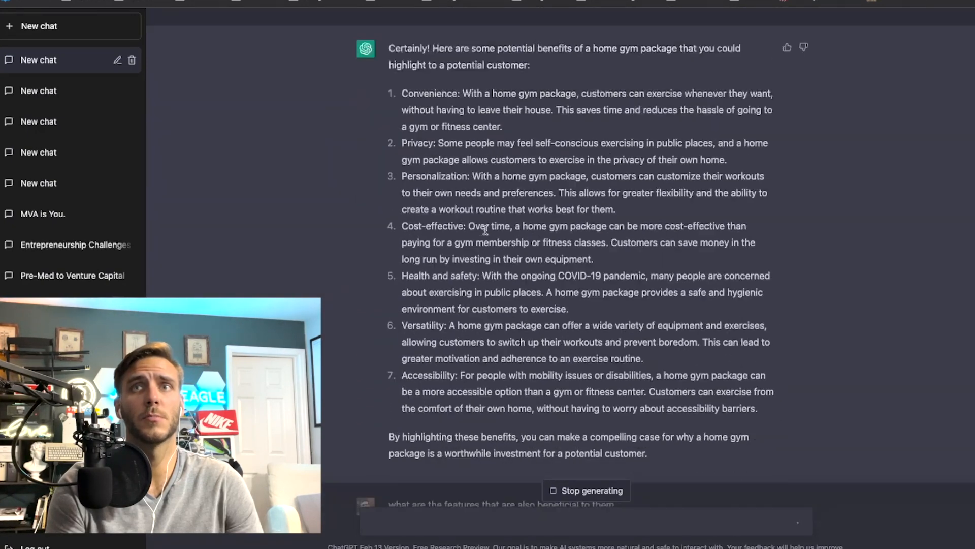
Read the six beneficial features like equipment and space-saving design, and highlight them.
scroll("down", 3)
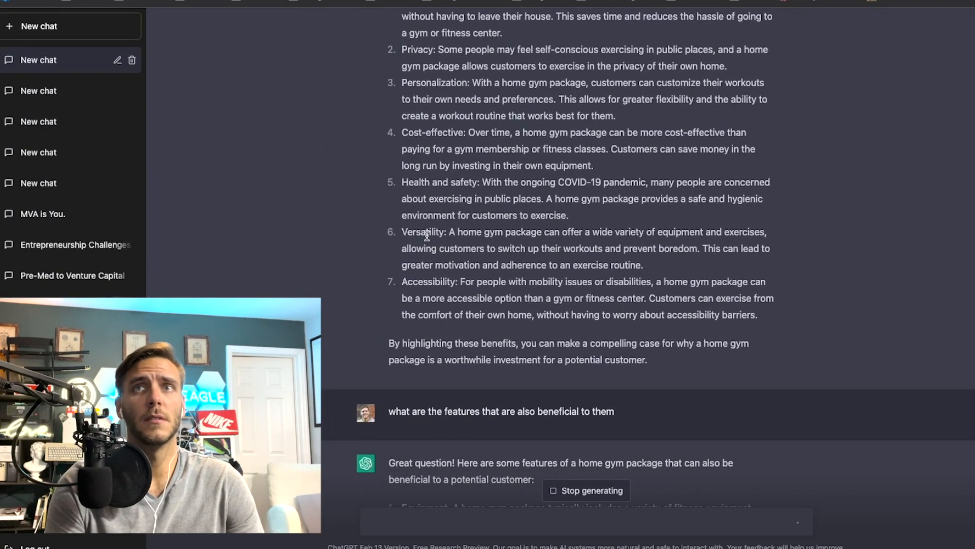
scroll("down", 3)
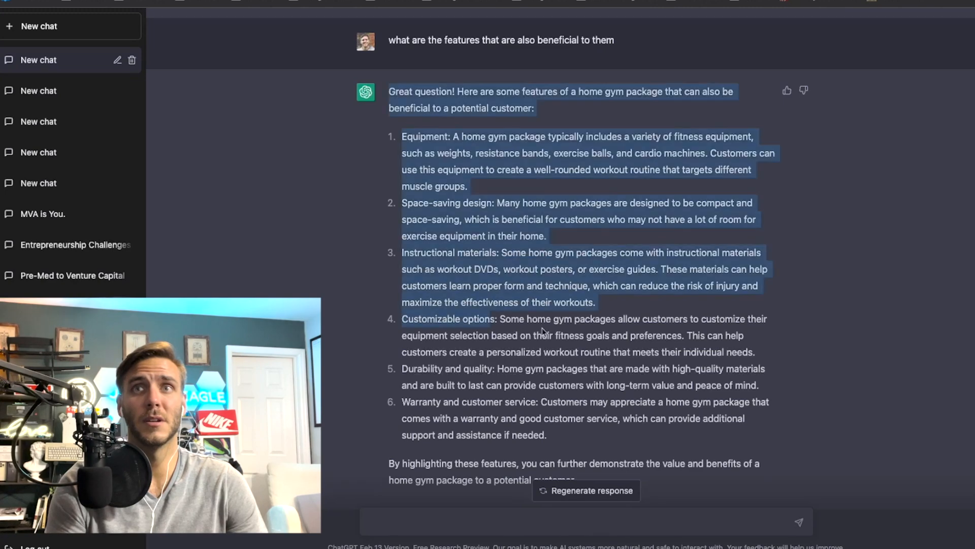
scroll("up", 3)
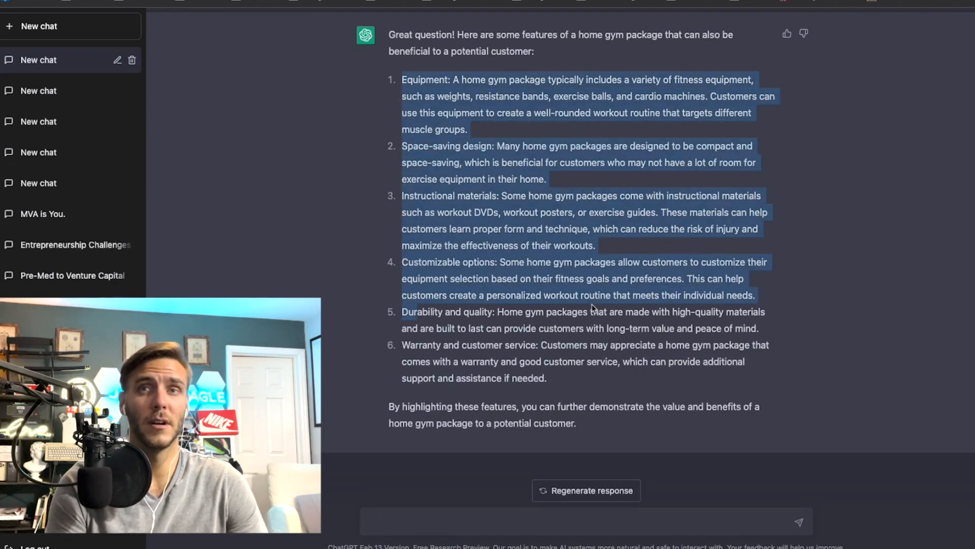
left_click(579, 294)
type("Create a sense of urgency for my home gym equipment offer in a sales conversation to a potential customer")
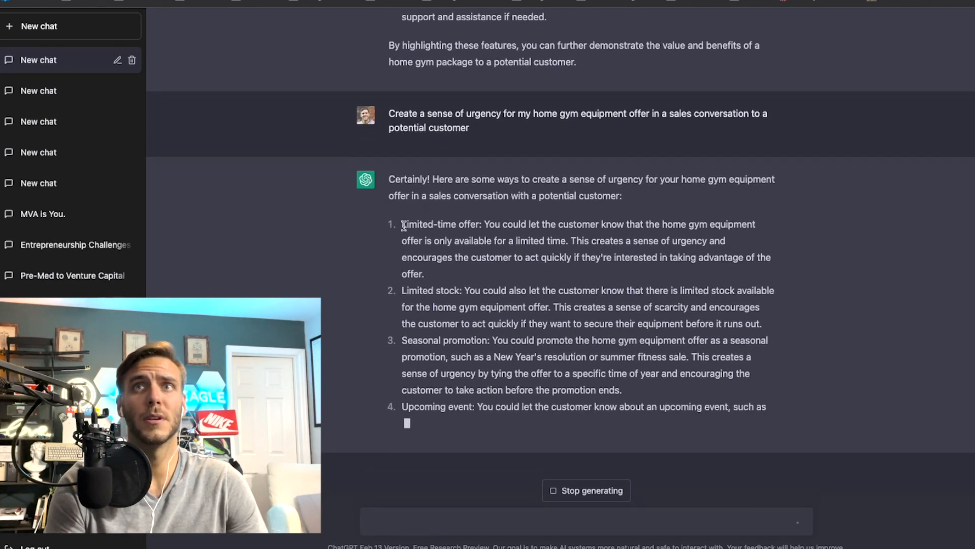
Review the five urgency tactics ChatGPT suggested for the home gym equipment offer.
scroll("down", 3)
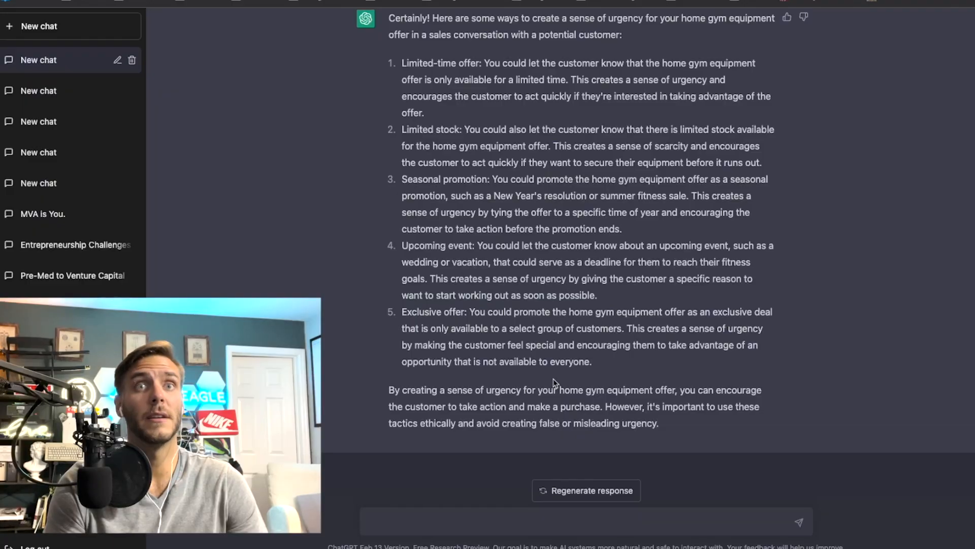
scroll("up", 3)
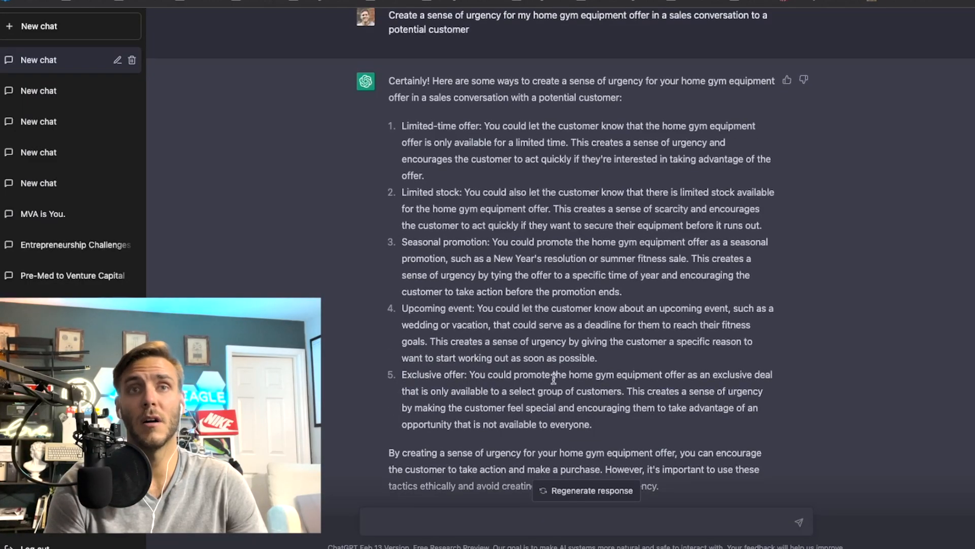
scroll("up", 3)
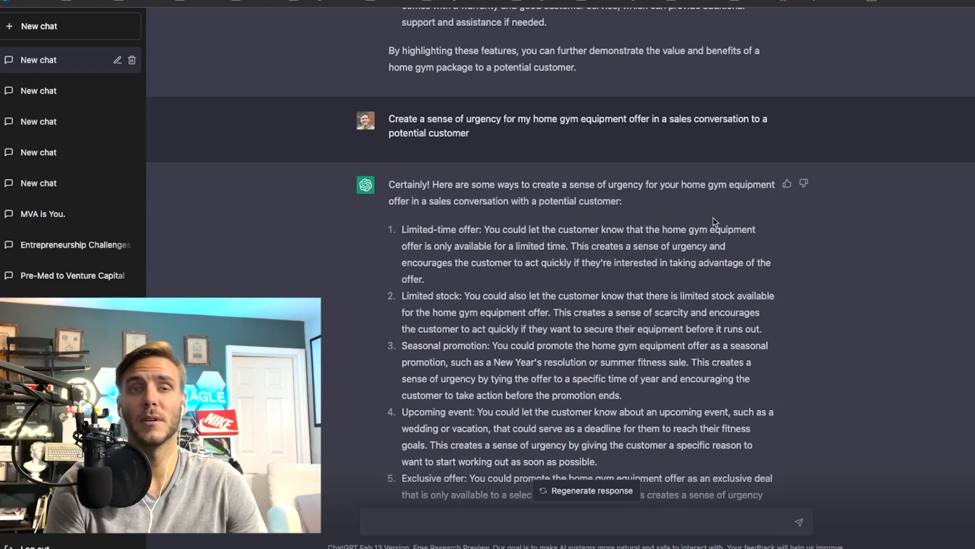
scroll("down", 3)
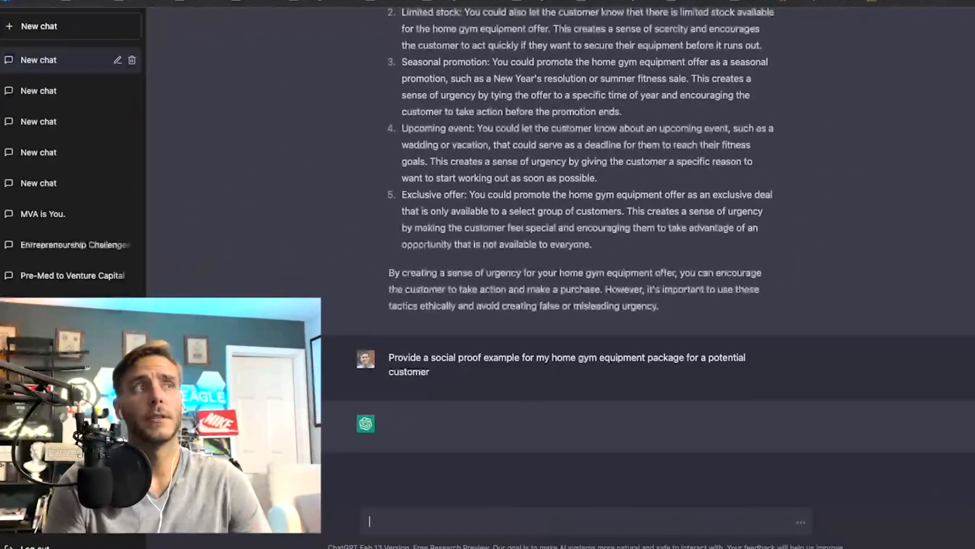
mouse_move(433, 506)
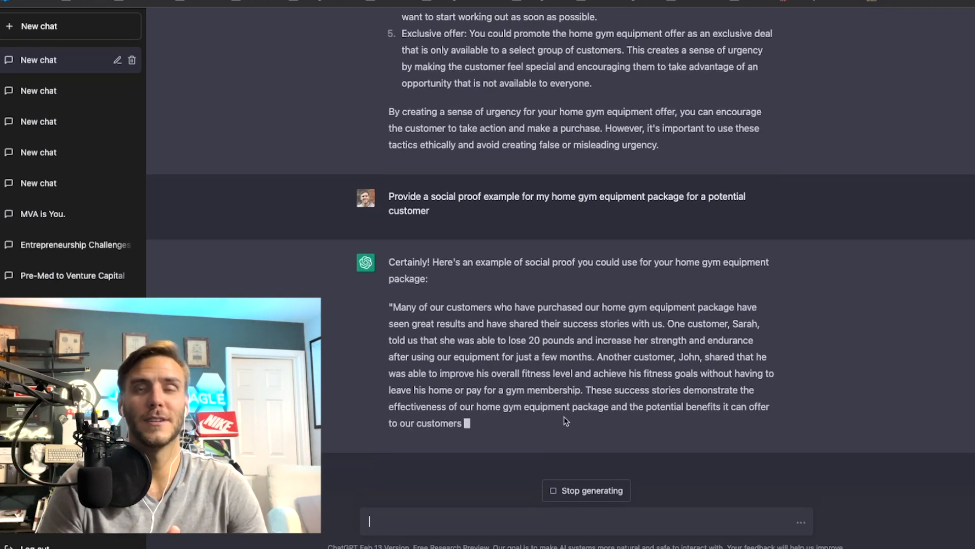
Scroll to read the customer-testimonial social proof example for the home gym package.
scroll("down", 3)
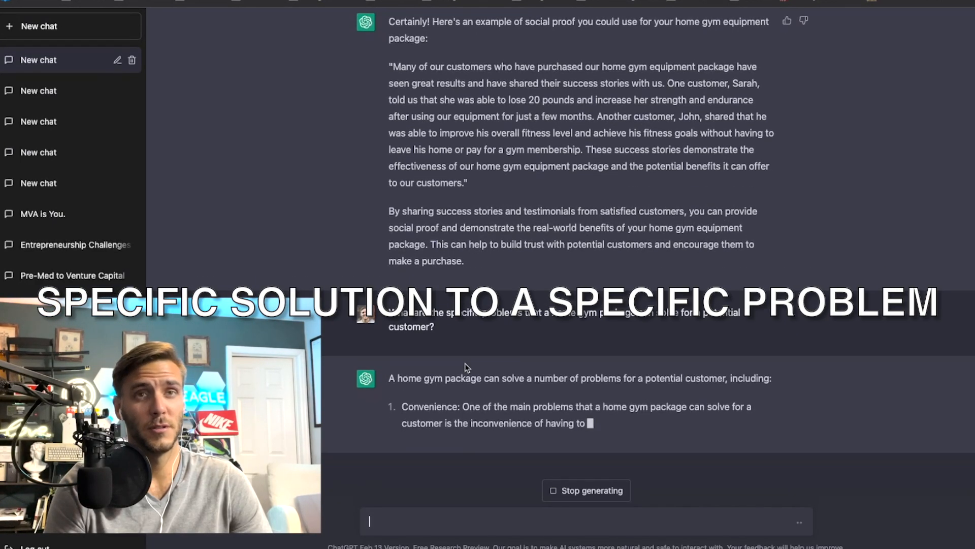
Scroll through the list of specific problems a home gym package solves.
scroll("down", 3)
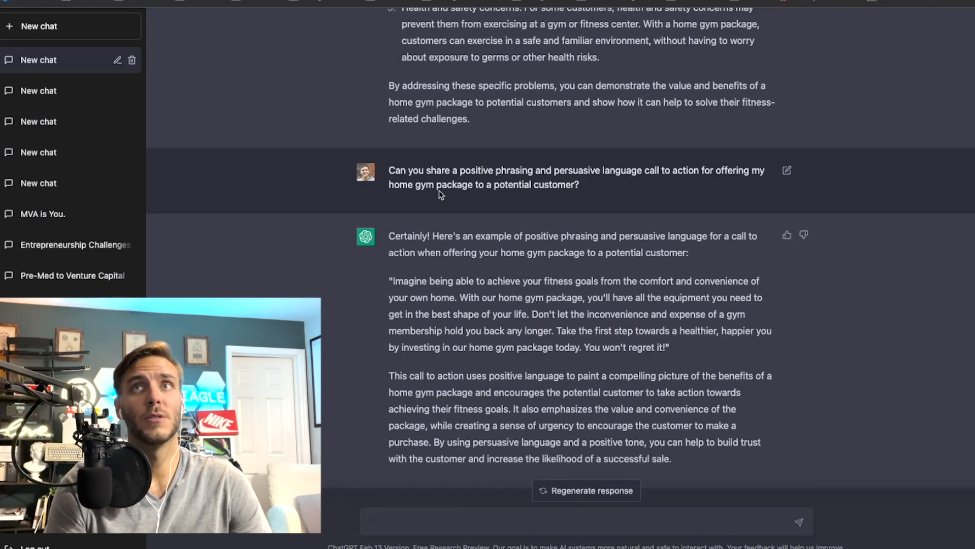
mouse_move(520, 198)
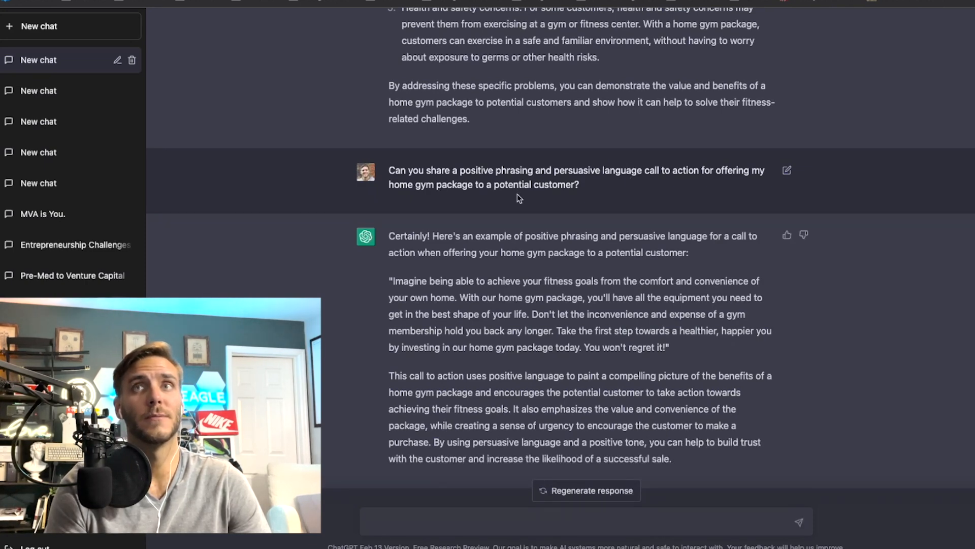
Read the call to action stressing the package's features, quality and health benefits.
scroll("down", 3)
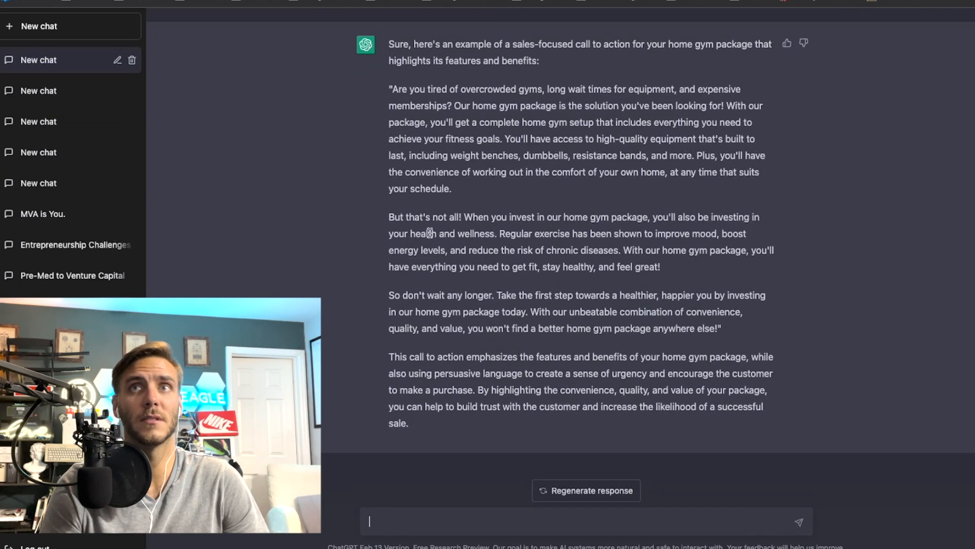
mouse_move(764, 333)
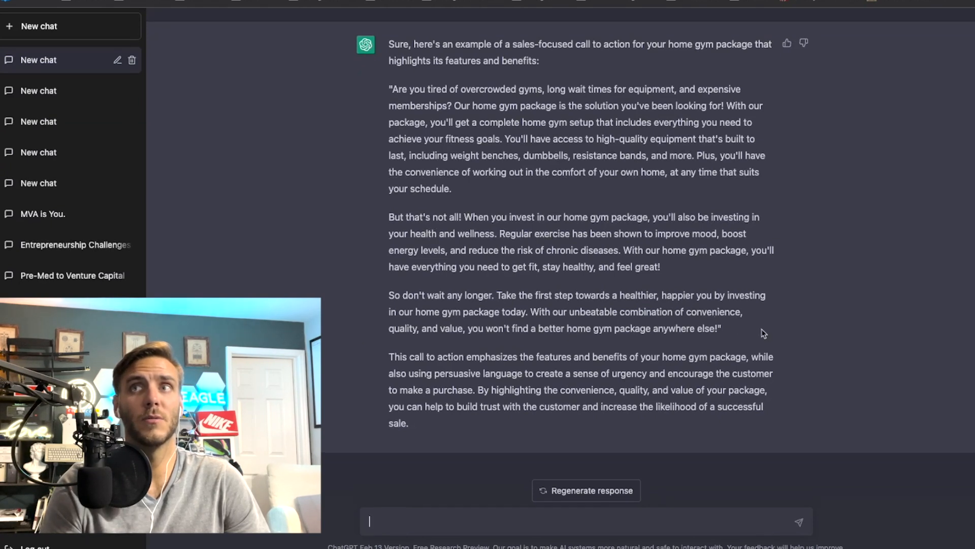